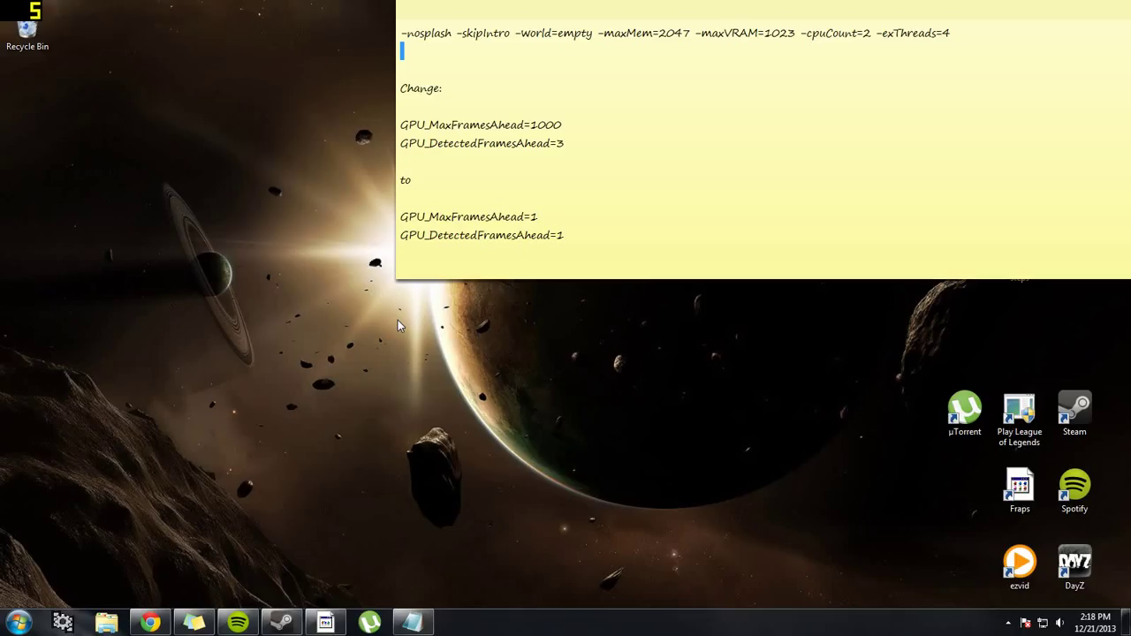
mouse_move(244, 331)
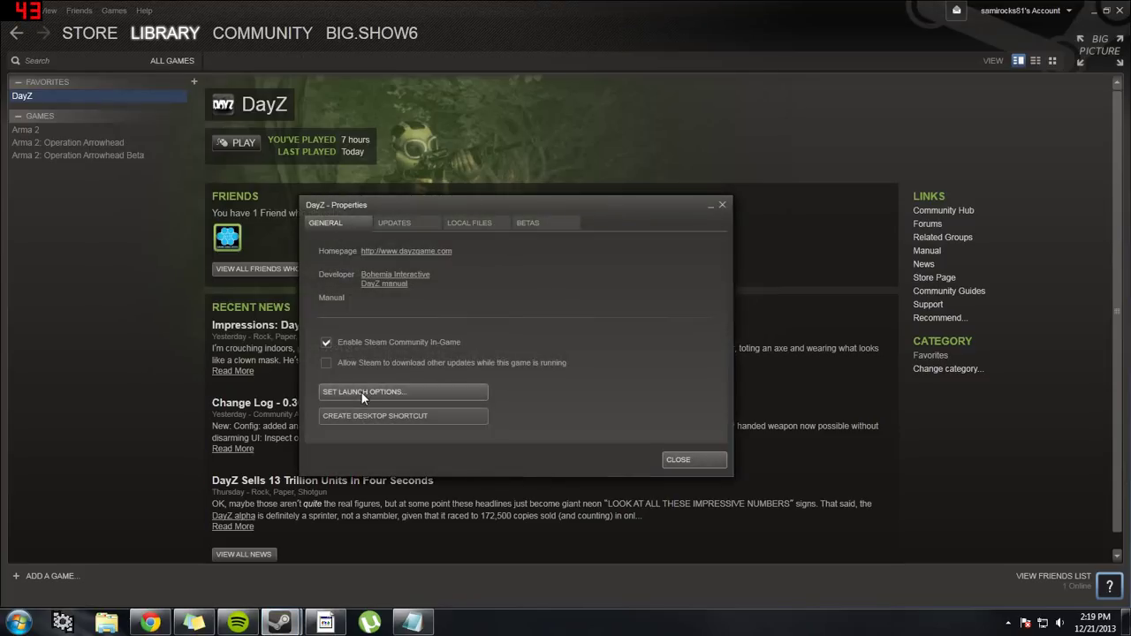
Set DayZ's launch options to the nosplash, skipIntro, world, memory, VRAM, cpuCount and exThreads parameters from the note.
click(362, 392)
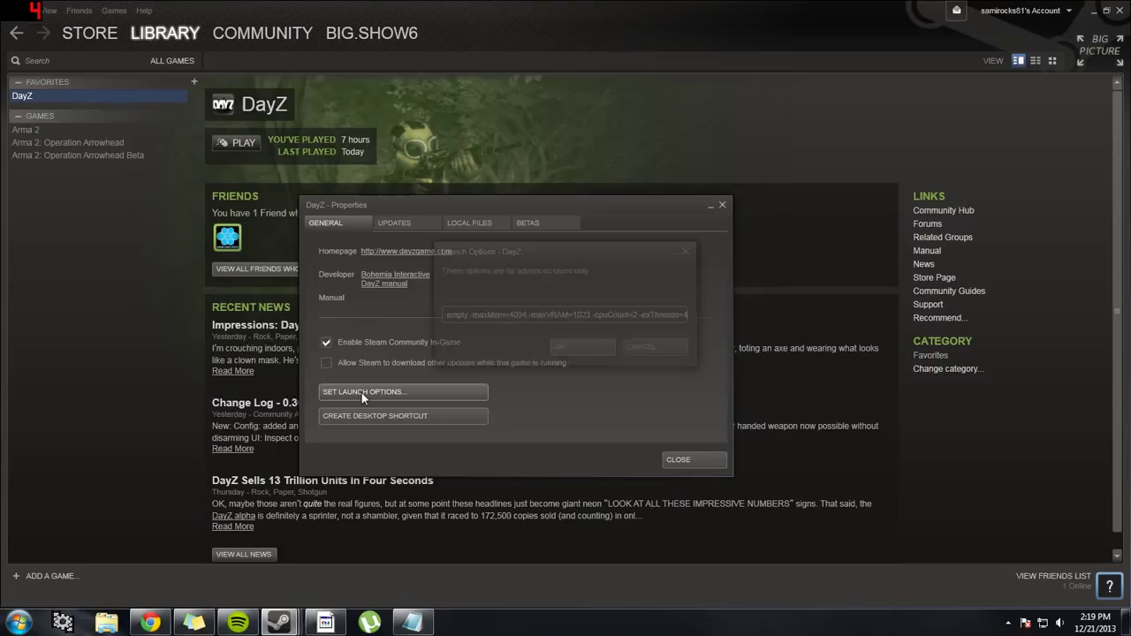
click(362, 393)
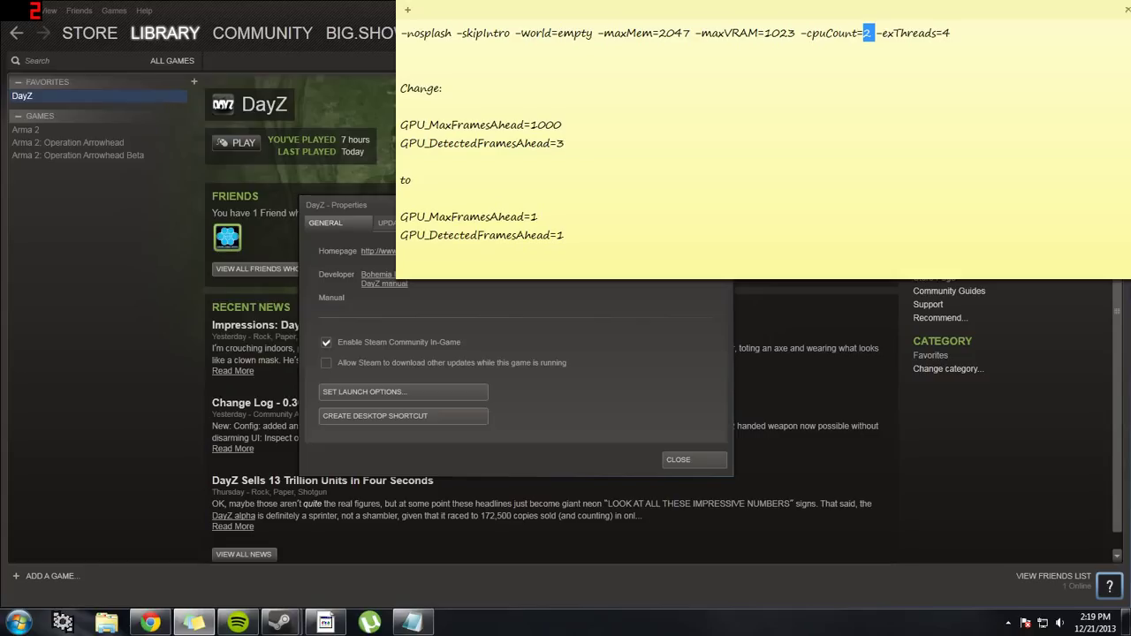
double_click(781, 31)
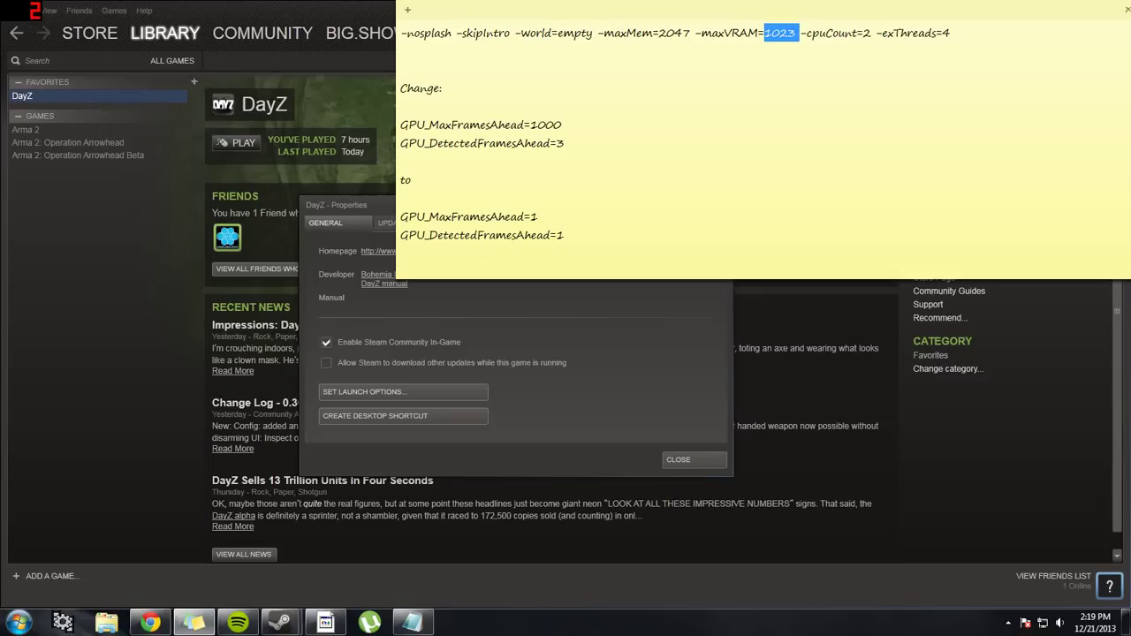
double_click(642, 31)
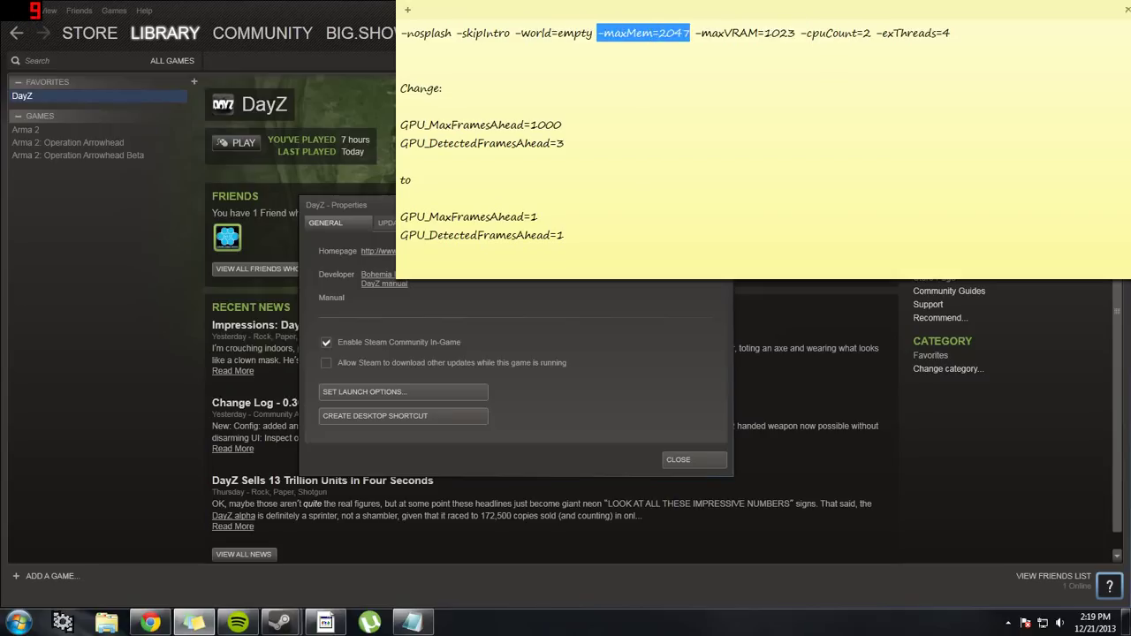
click(445, 88)
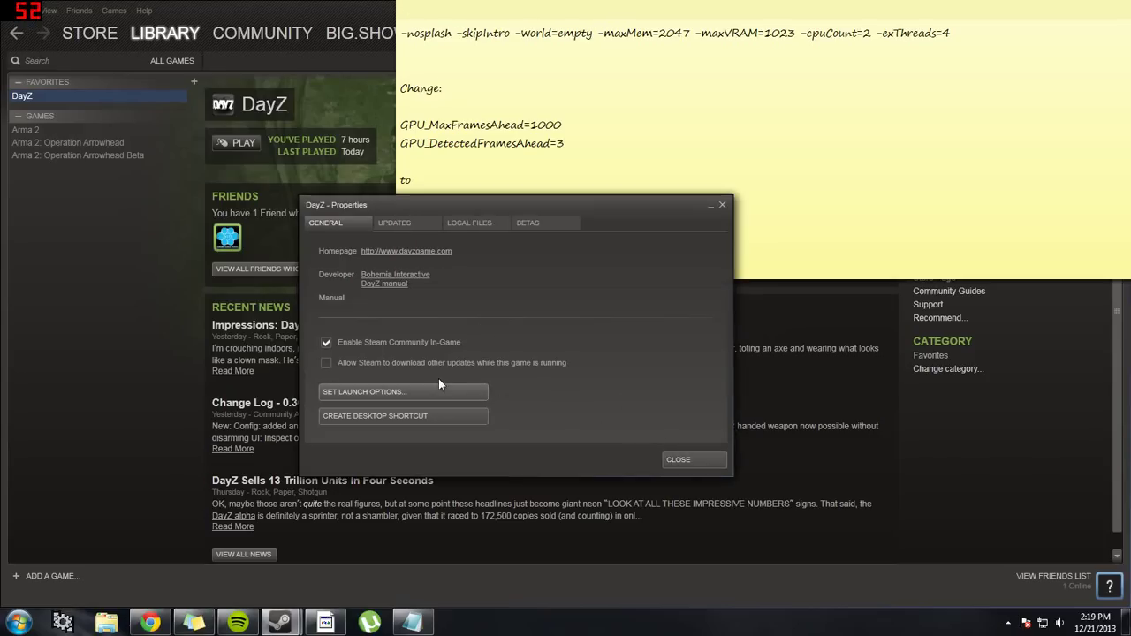
mouse_move(682, 428)
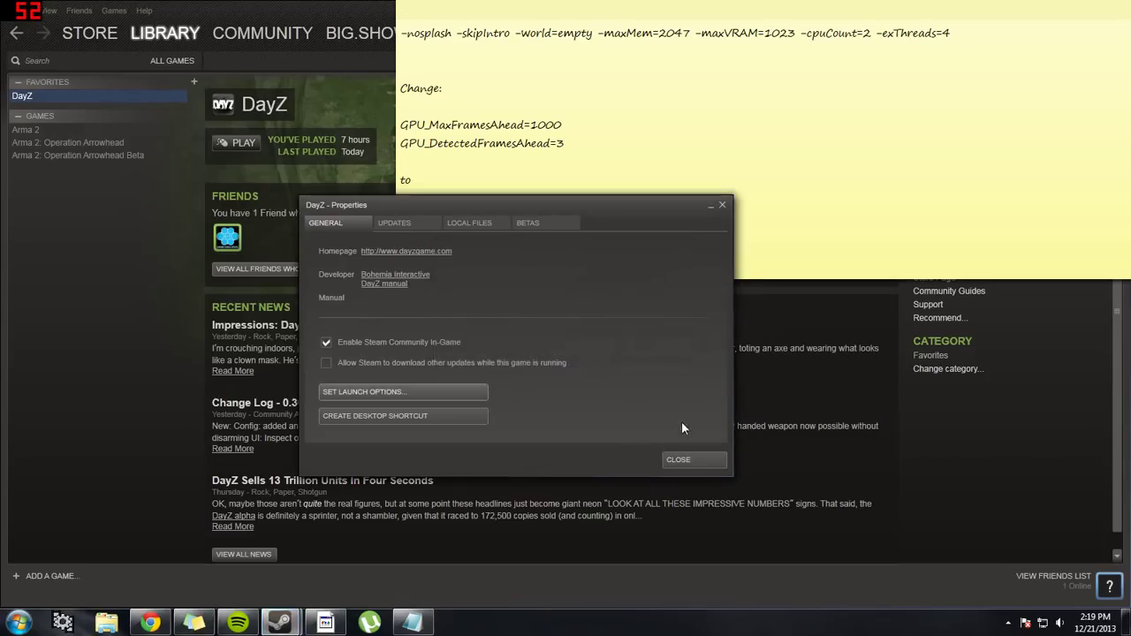
Close DayZ's properties window so Windows Explorer shows the Libraries.
click(678, 460)
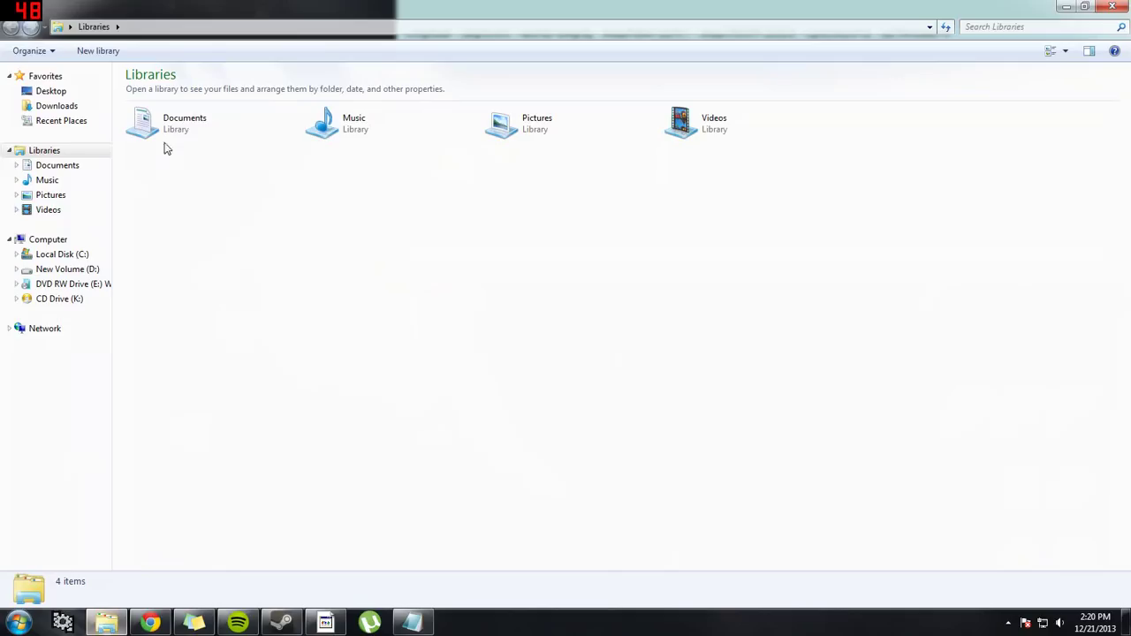
Open Documents > DayZ and edit DayZ.cfg in Notepad++.
double_click(184, 122)
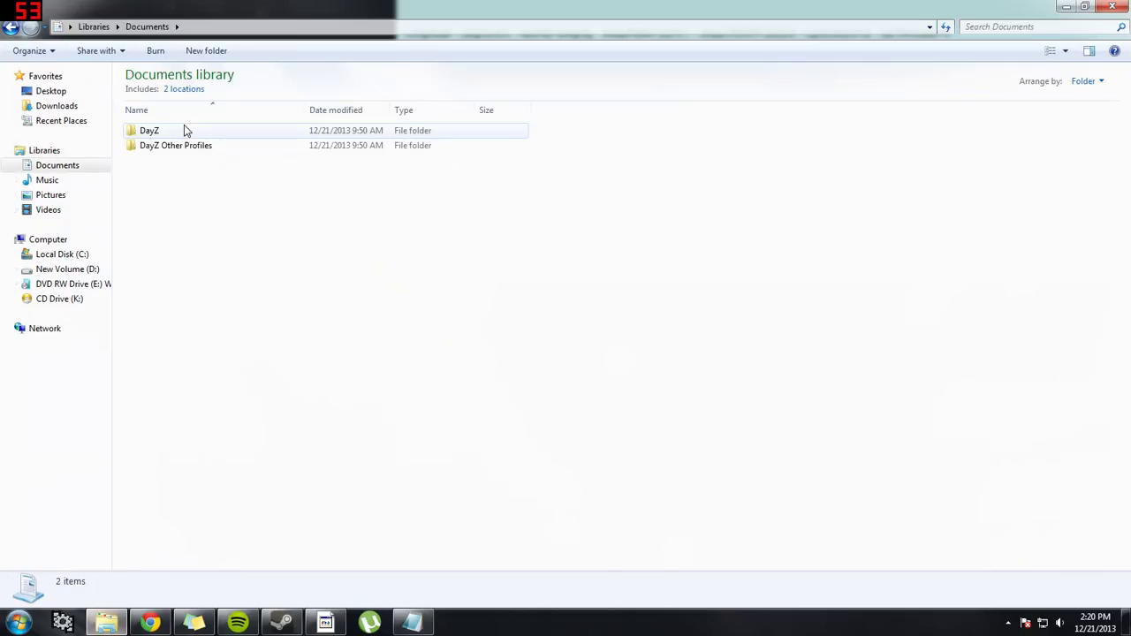
right_click(148, 131)
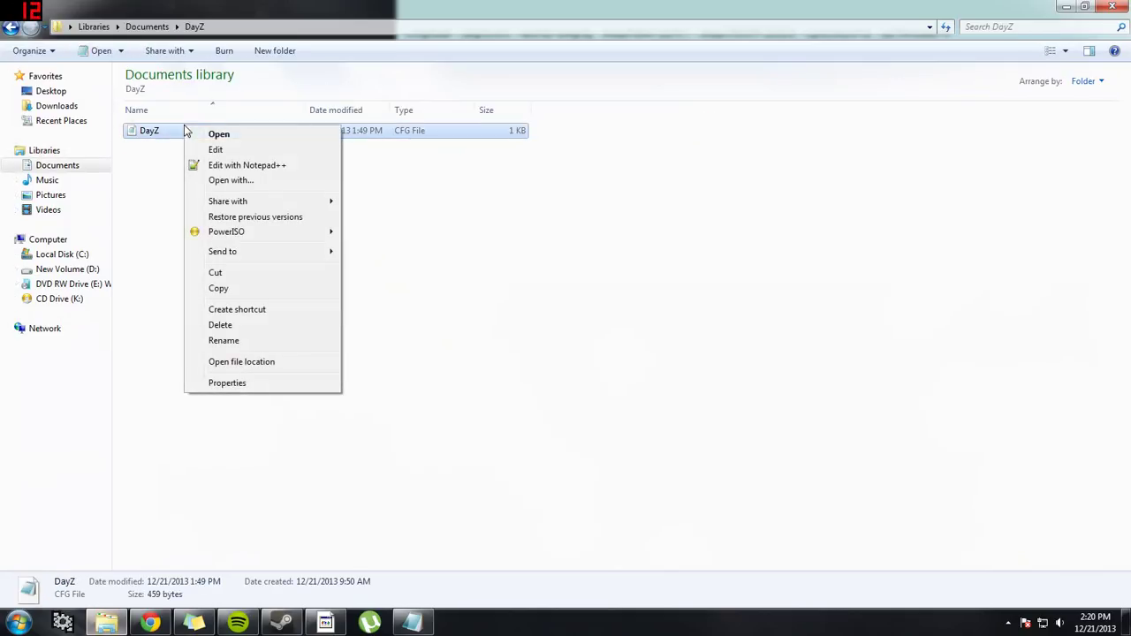
mouse_move(247, 166)
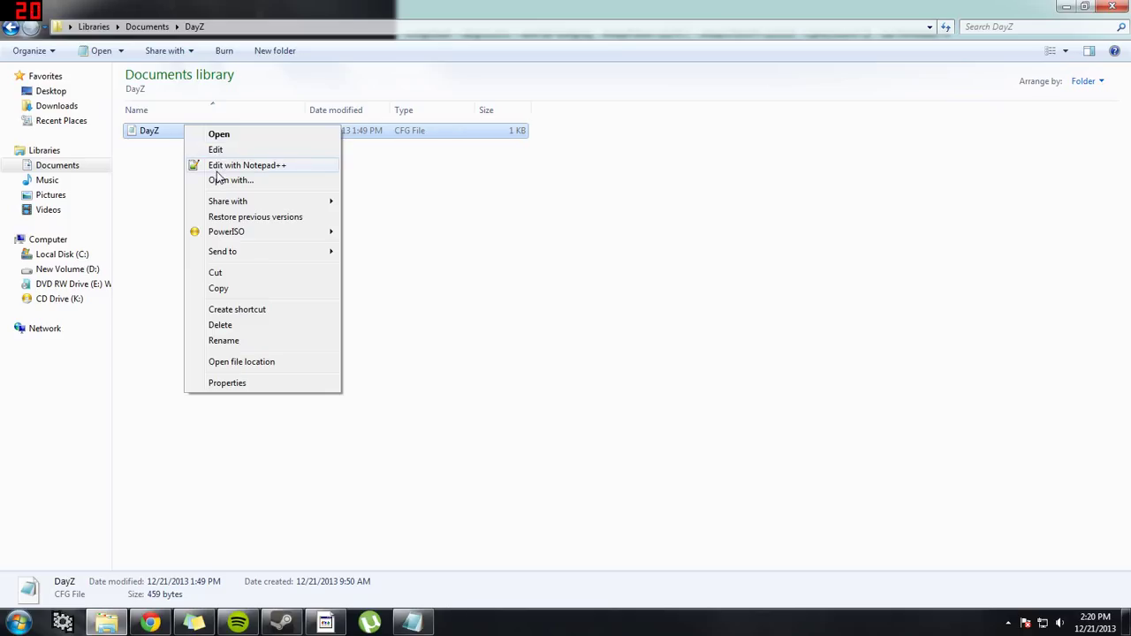
click(247, 167)
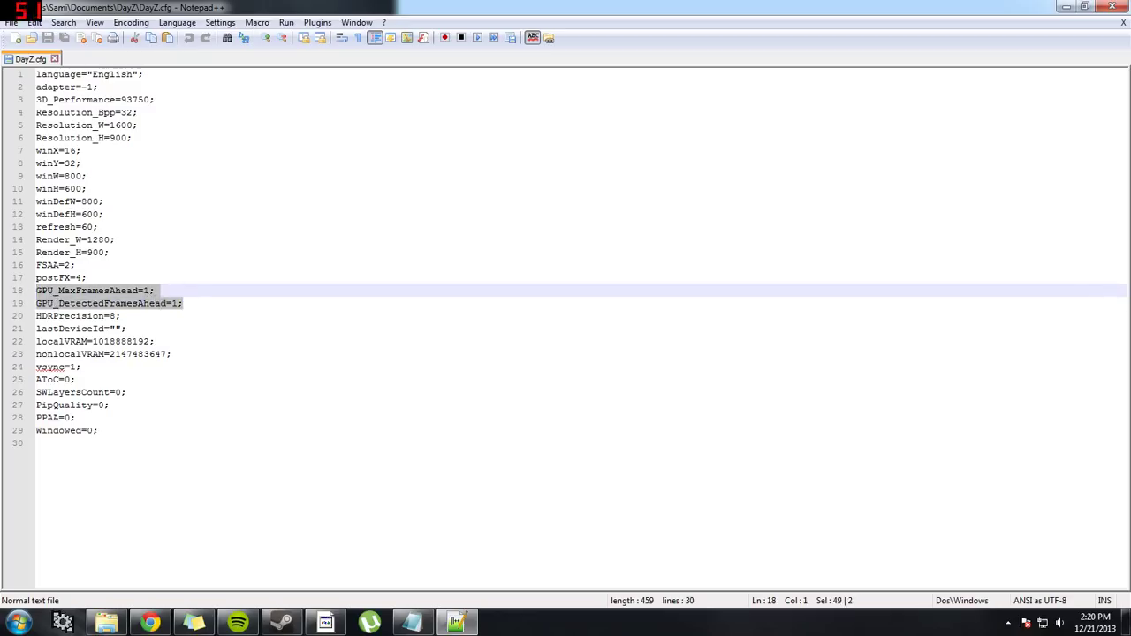
Keep GPU_MaxFramesAhead=1 and GPU_DetectedFramesAhead=1 in DayZ.cfg and deselect the two lines.
click(152, 290)
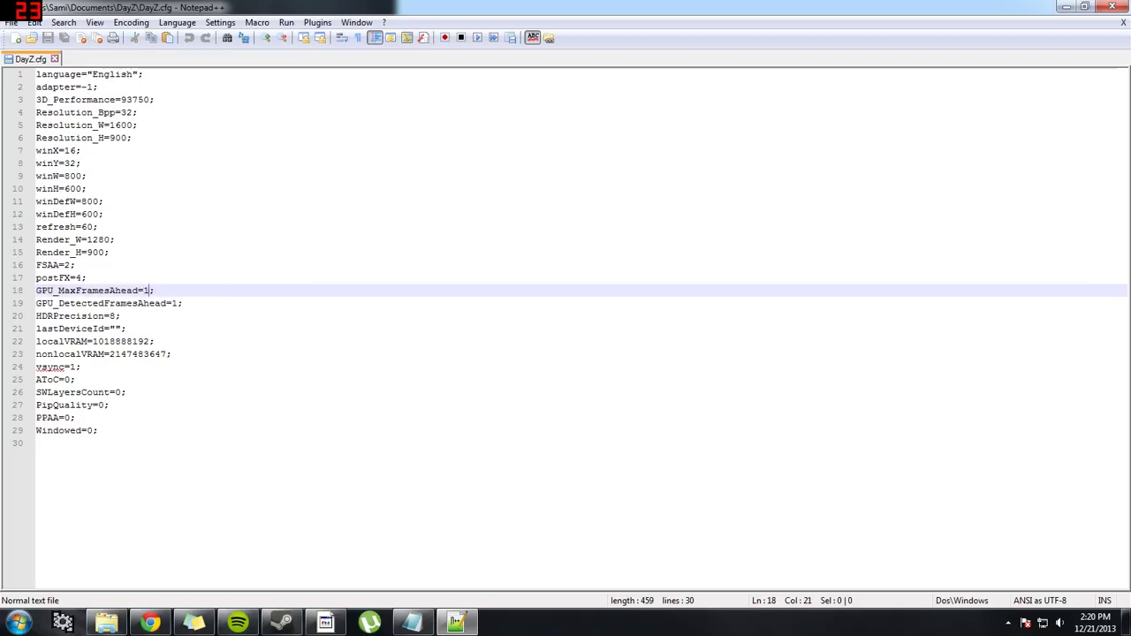